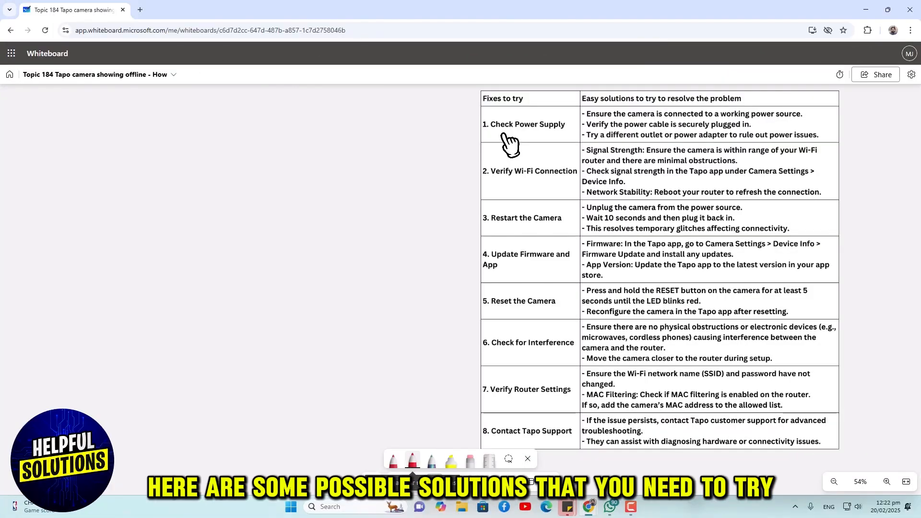
Underline '1. Check Power Supply' in the troubleshooting table with the red pen.
left_click(411, 460)
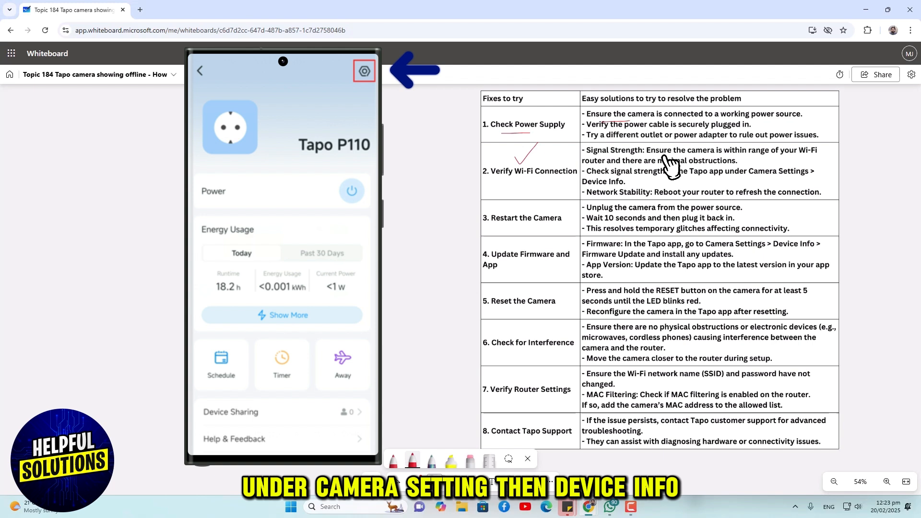
Draw red ticks beside the Wi-Fi, Restart the Camera and Update Firmware rows.
left_click(364, 71)
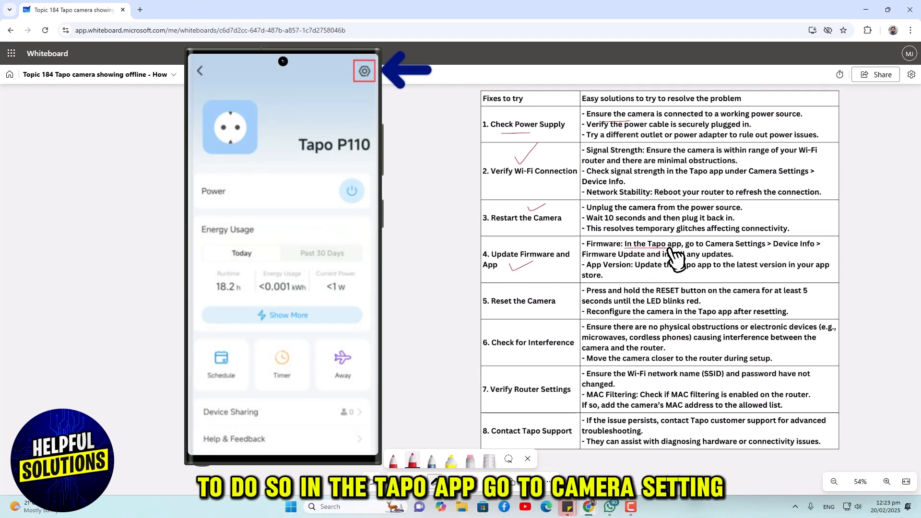
Underline 'In the Tapo app' in the Update Firmware and App row in red.
left_click(363, 71)
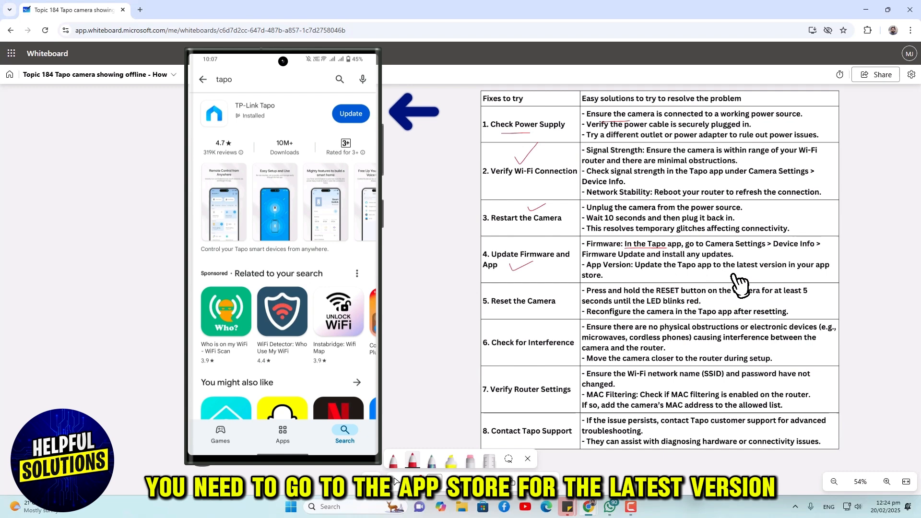
mouse_move(596, 288)
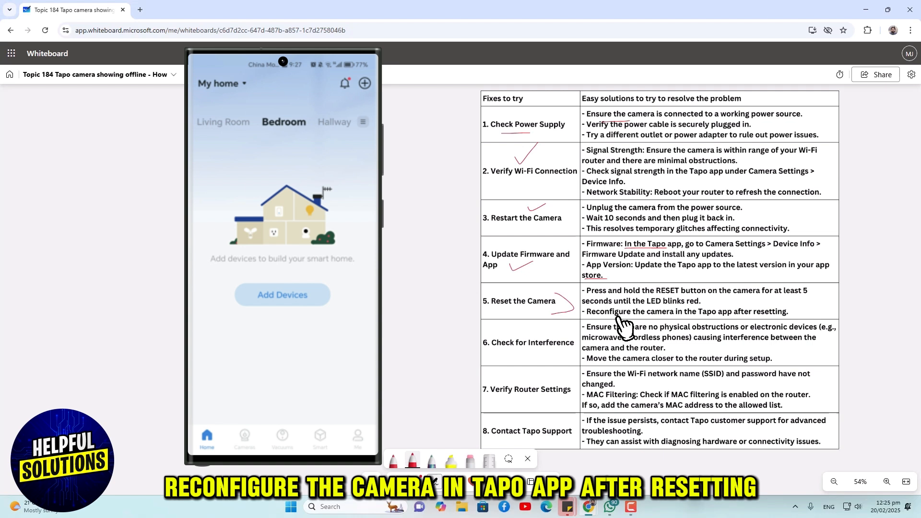
mouse_move(644, 323)
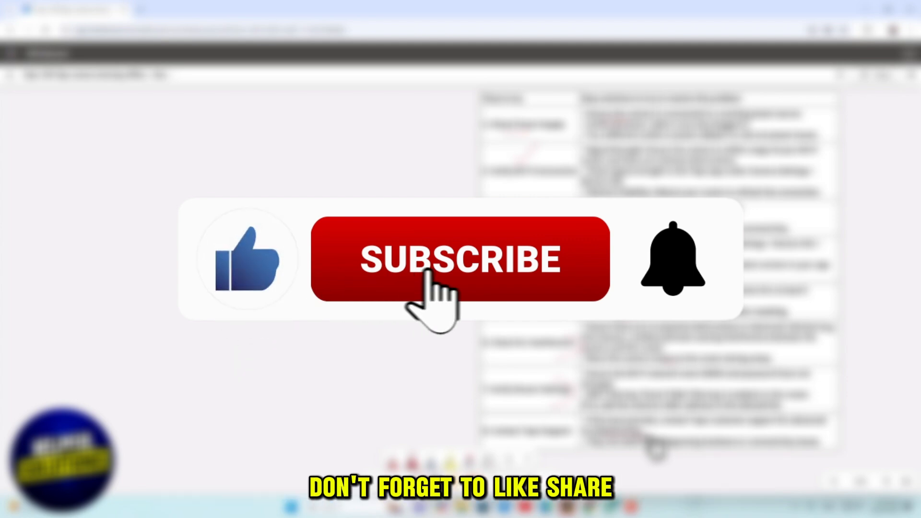
left_click(460, 258)
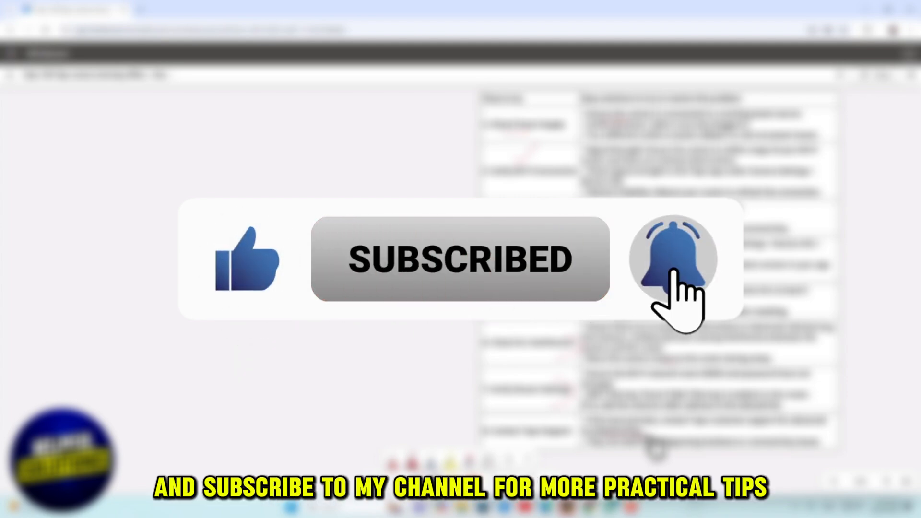